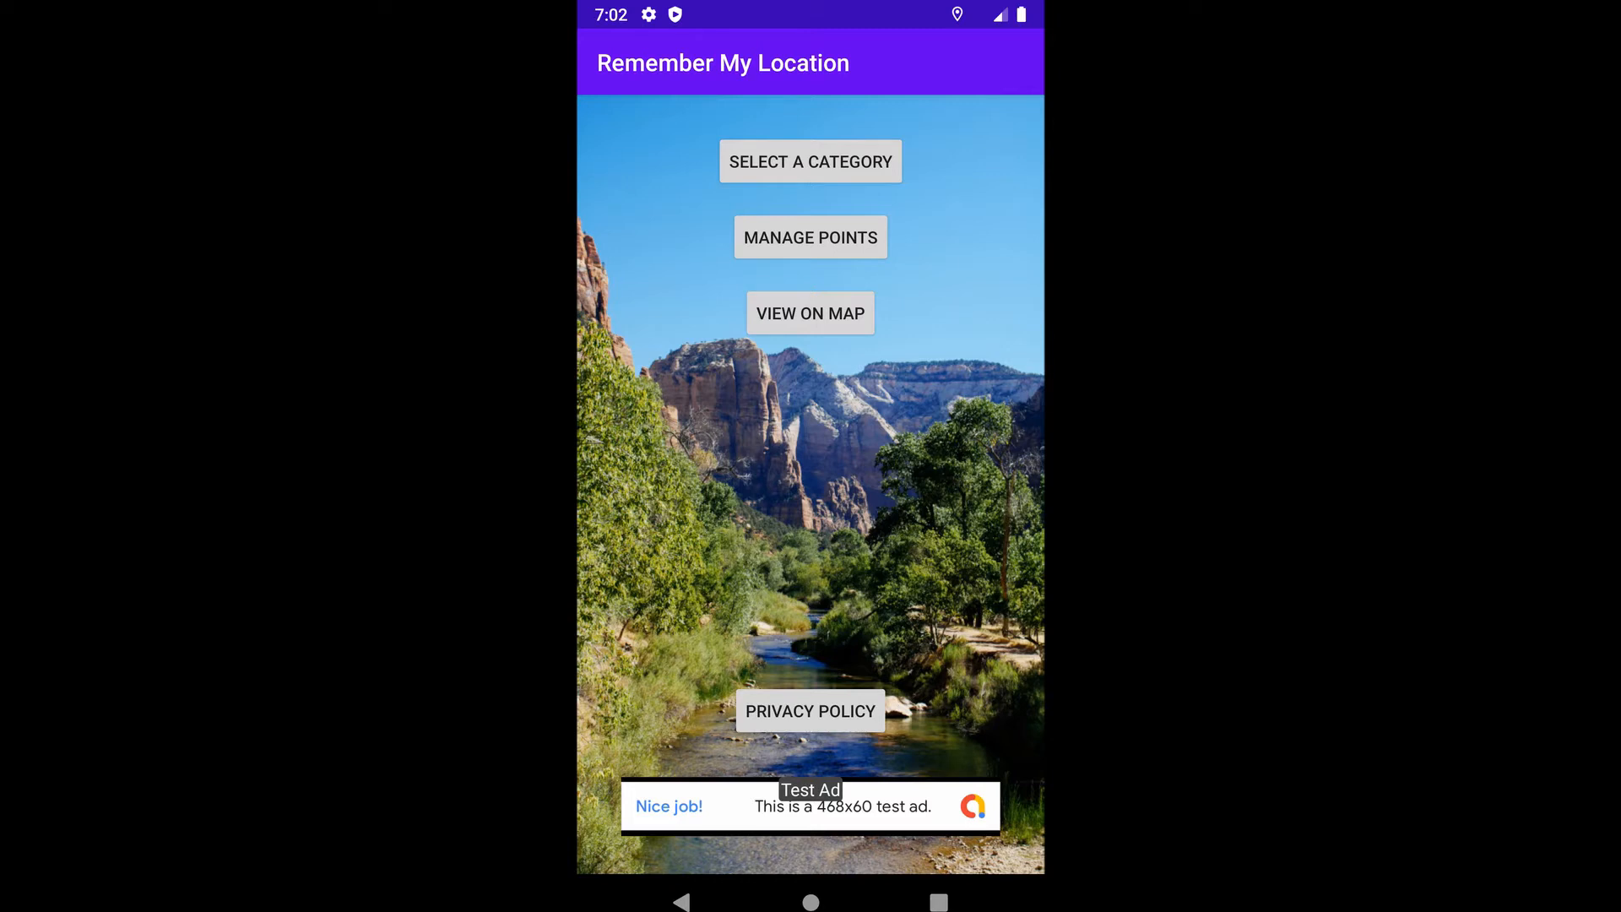
Show the saved categories list containing the category 'one'
{"action": "left_click", "coordinate": [811, 162]}
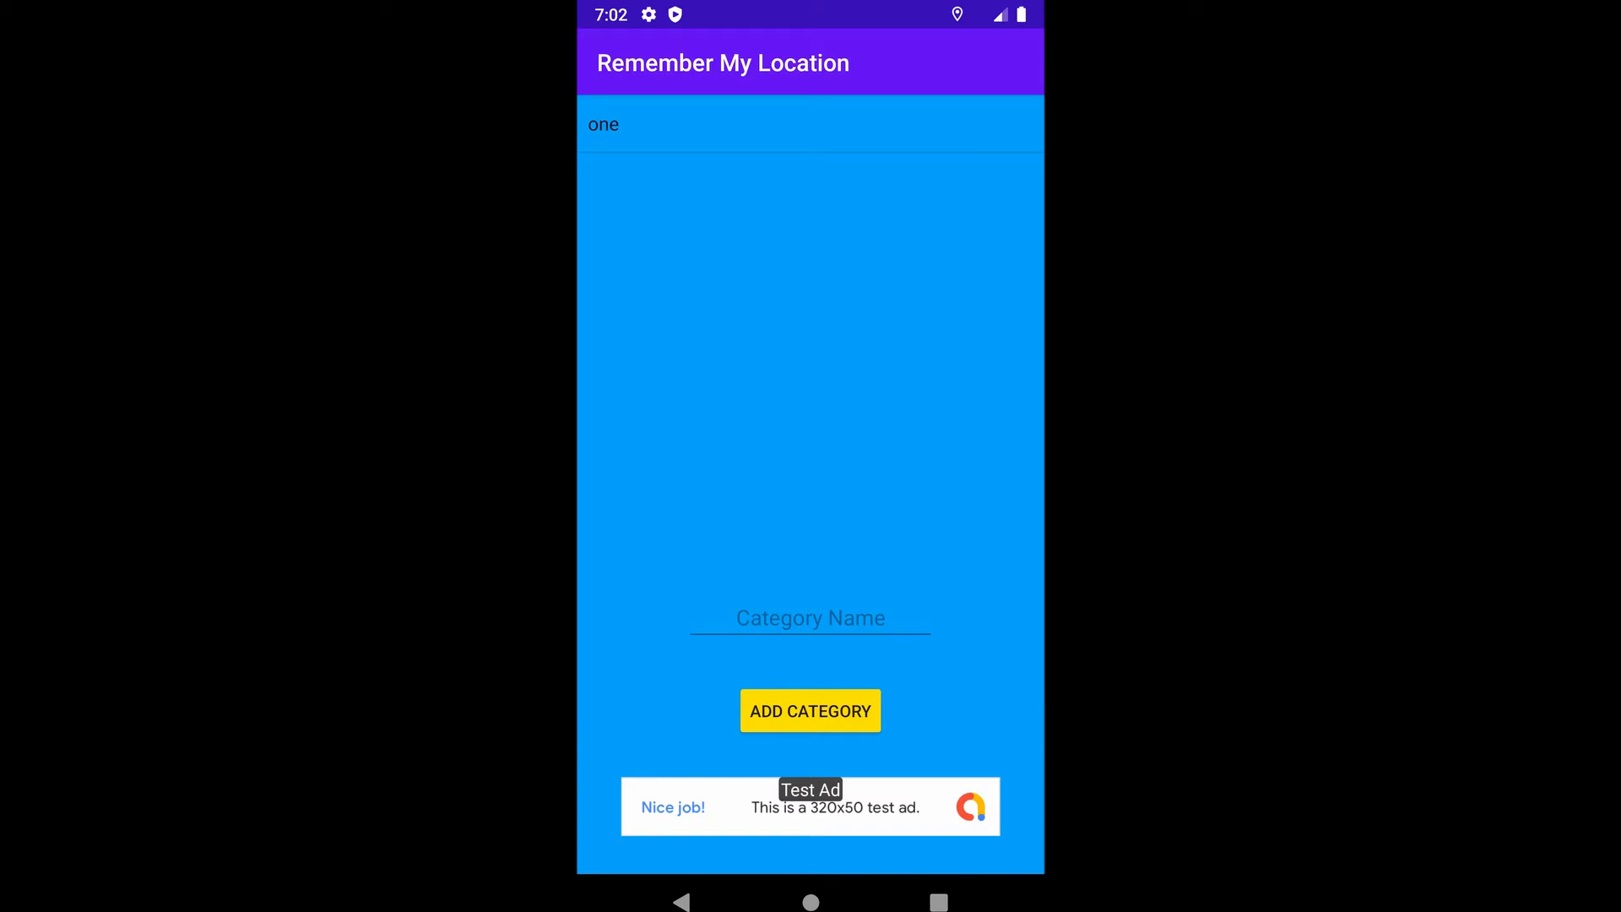
Choose category 'one' as the current category from its action prompt
{"action": "left_click", "coordinate": [605, 125]}
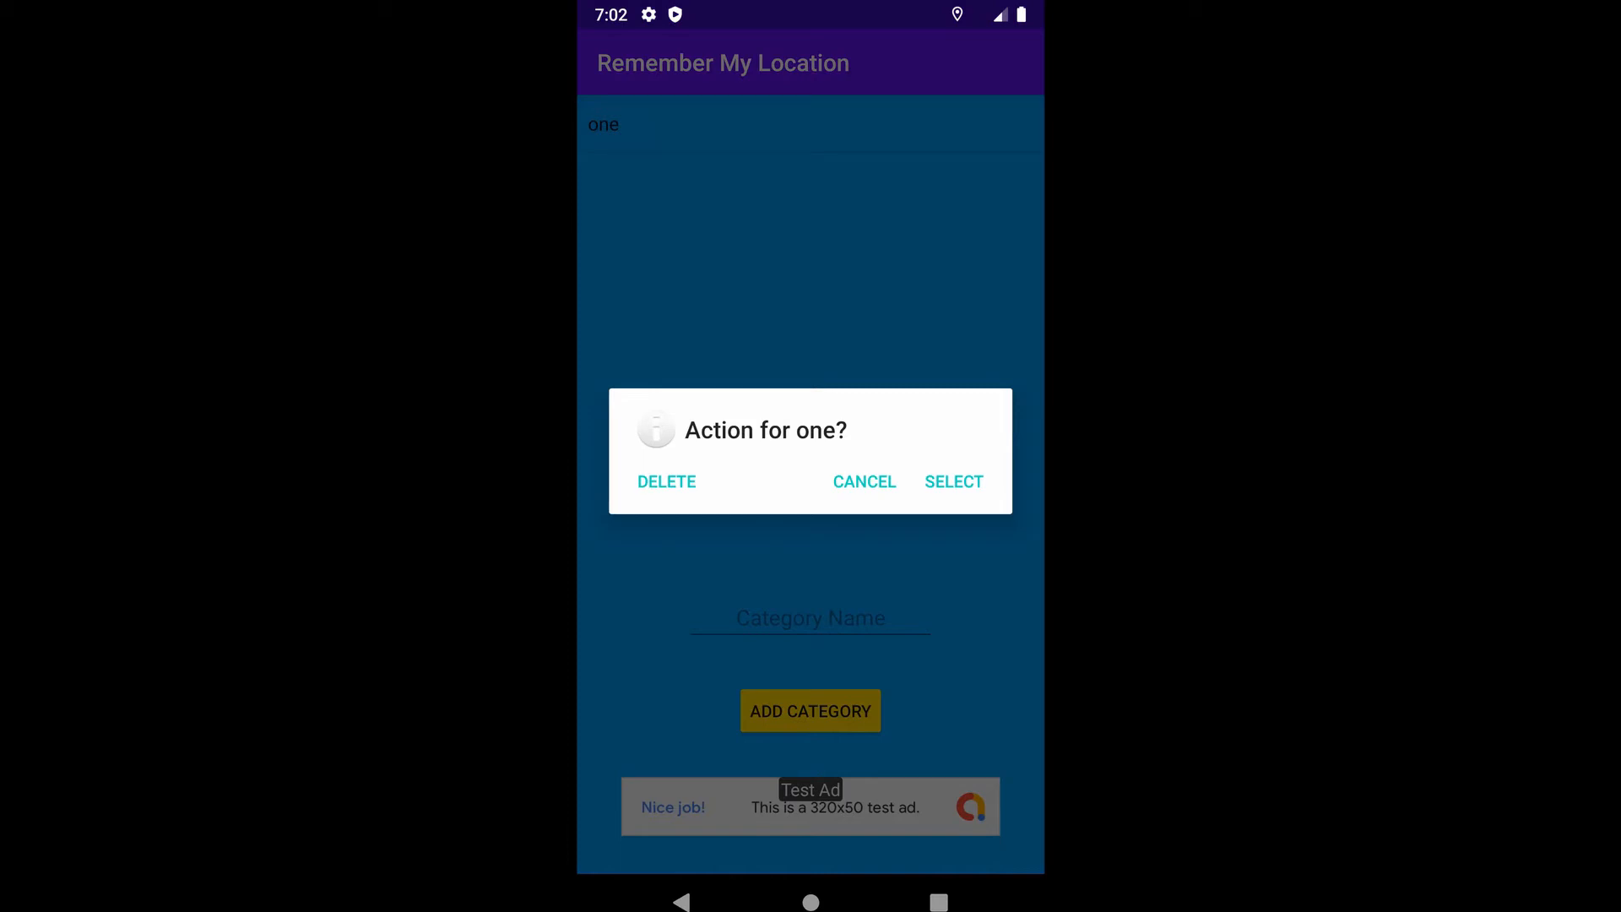
{"action": "left_click", "coordinate": [954, 482]}
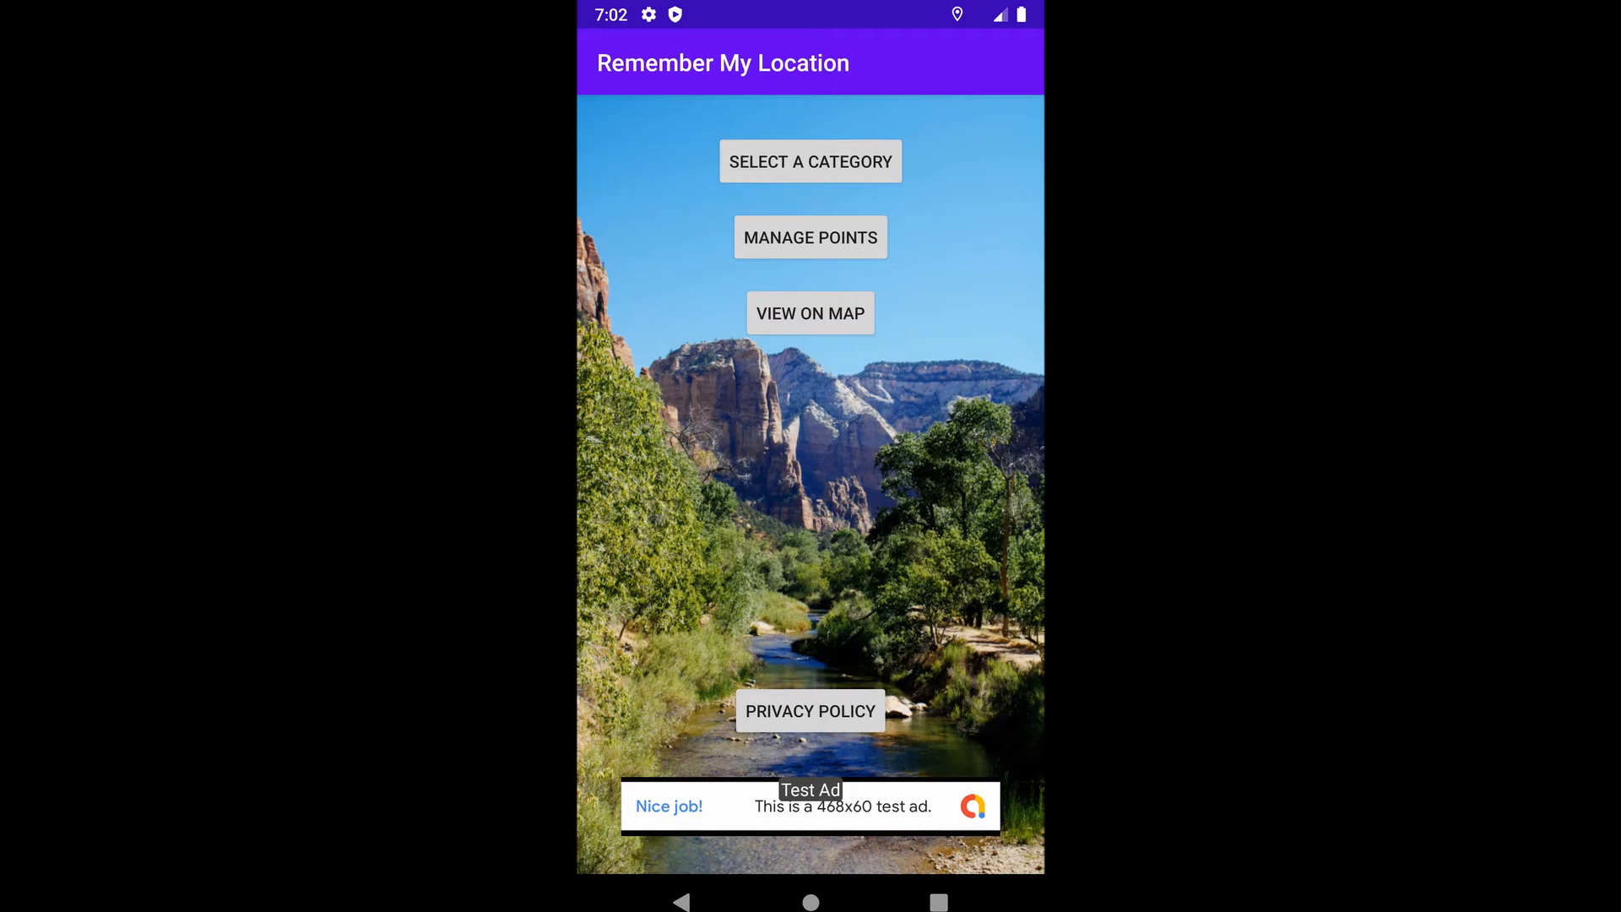
{"action": "left_click", "coordinate": [810, 237]}
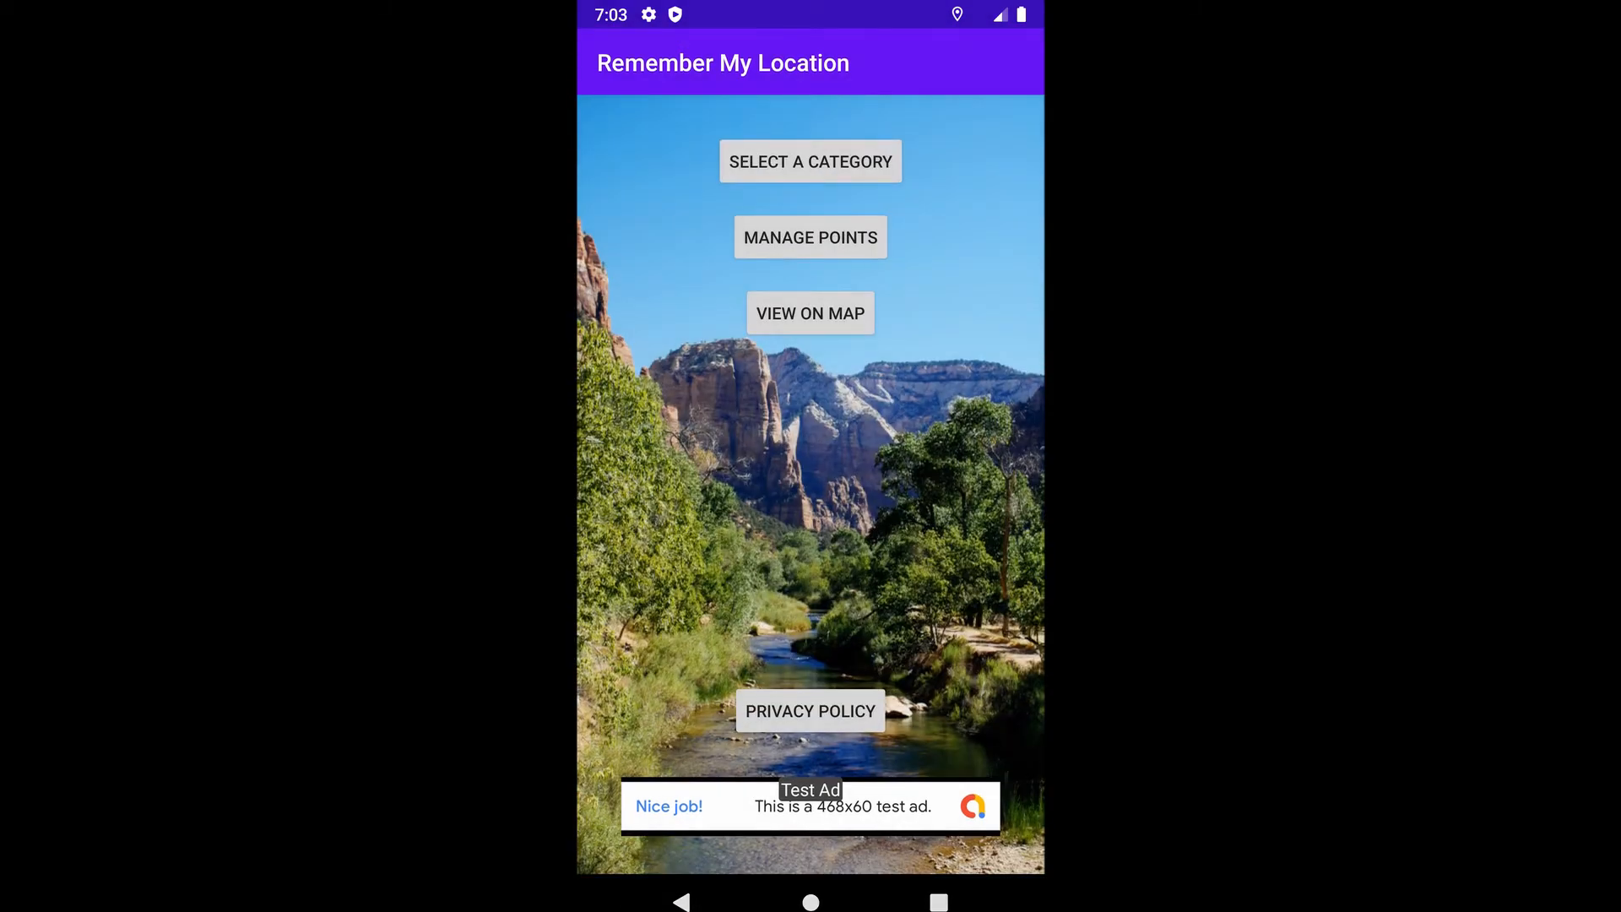
{"action": "left_click", "coordinate": [810, 312]}
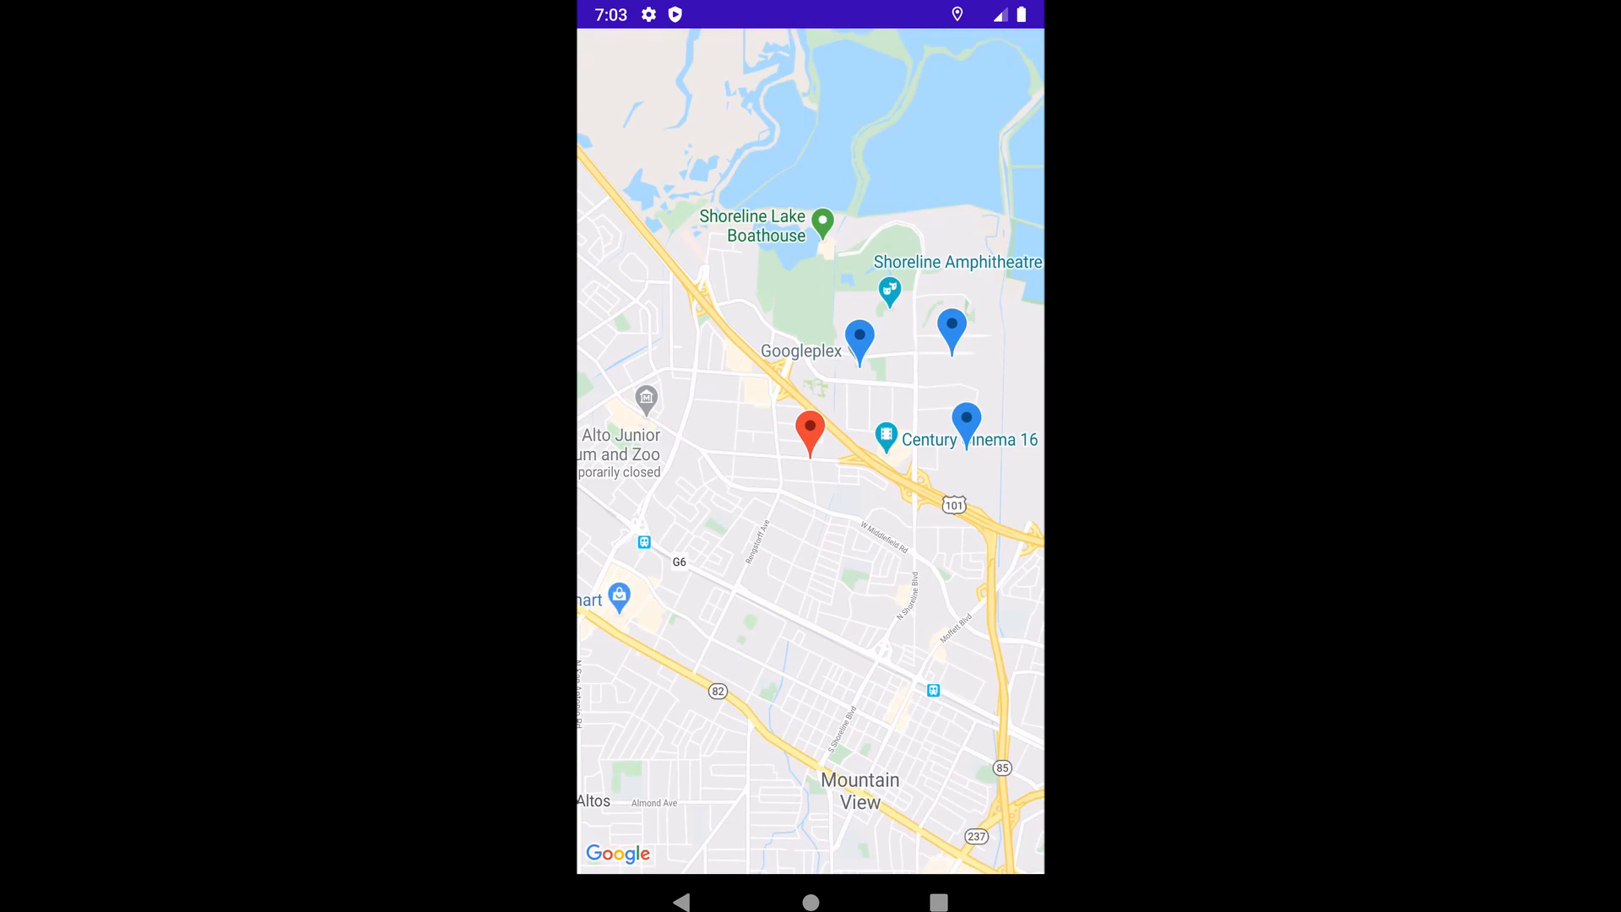
{"action": "left_click", "coordinate": [680, 901]}
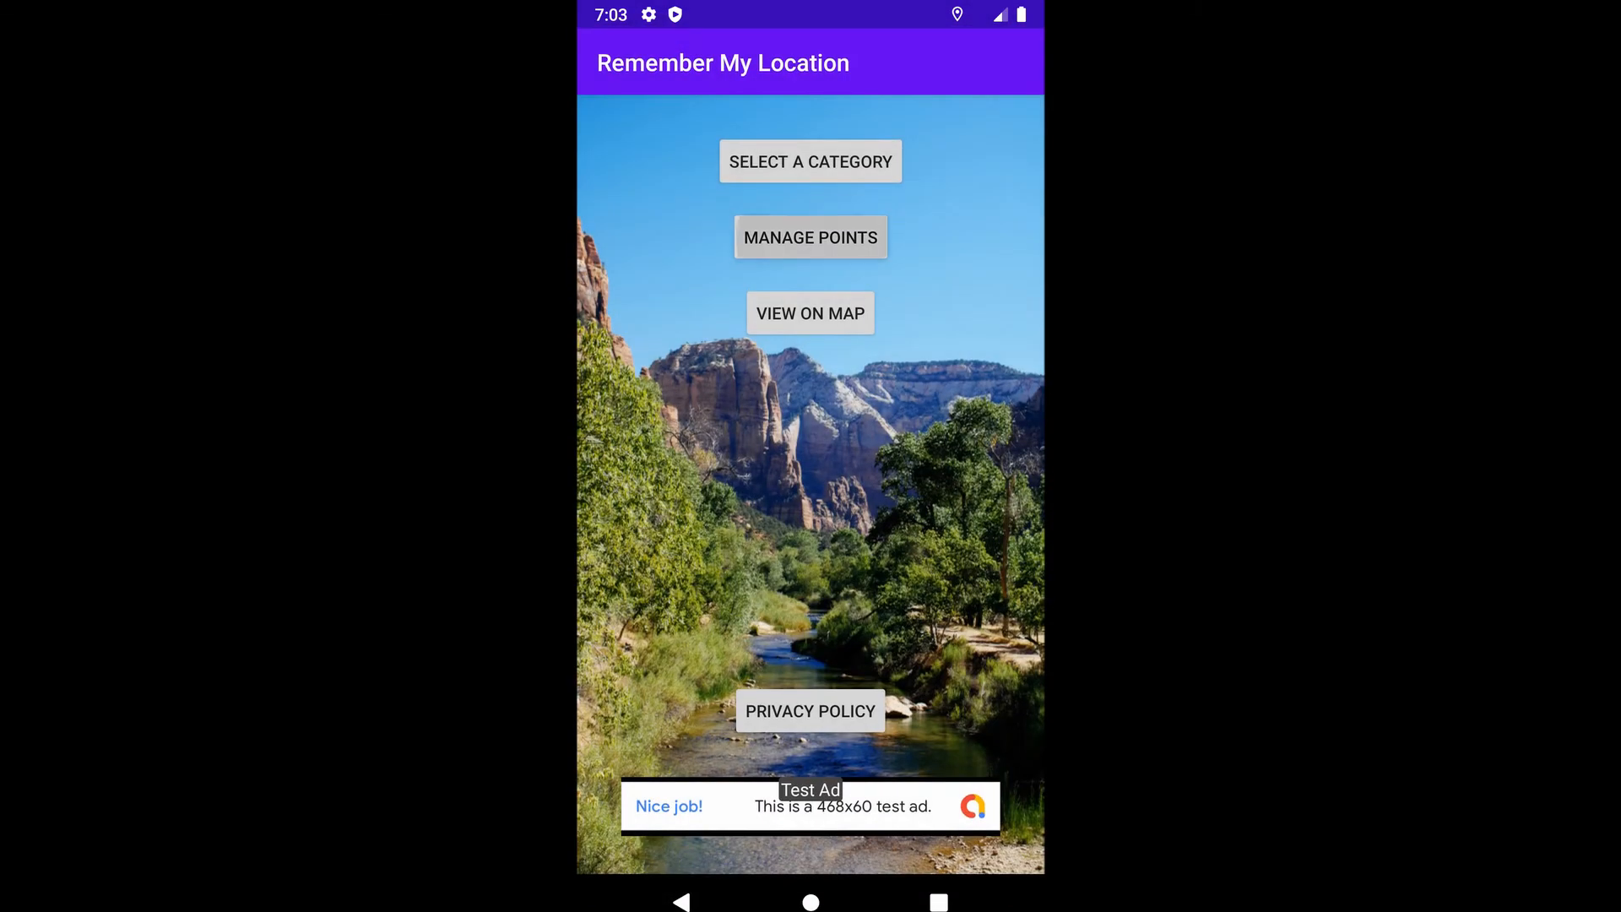
From Manage Points, navigate to the saved point 'third' so the map centres on it
{"action": "left_click", "coordinate": [811, 237]}
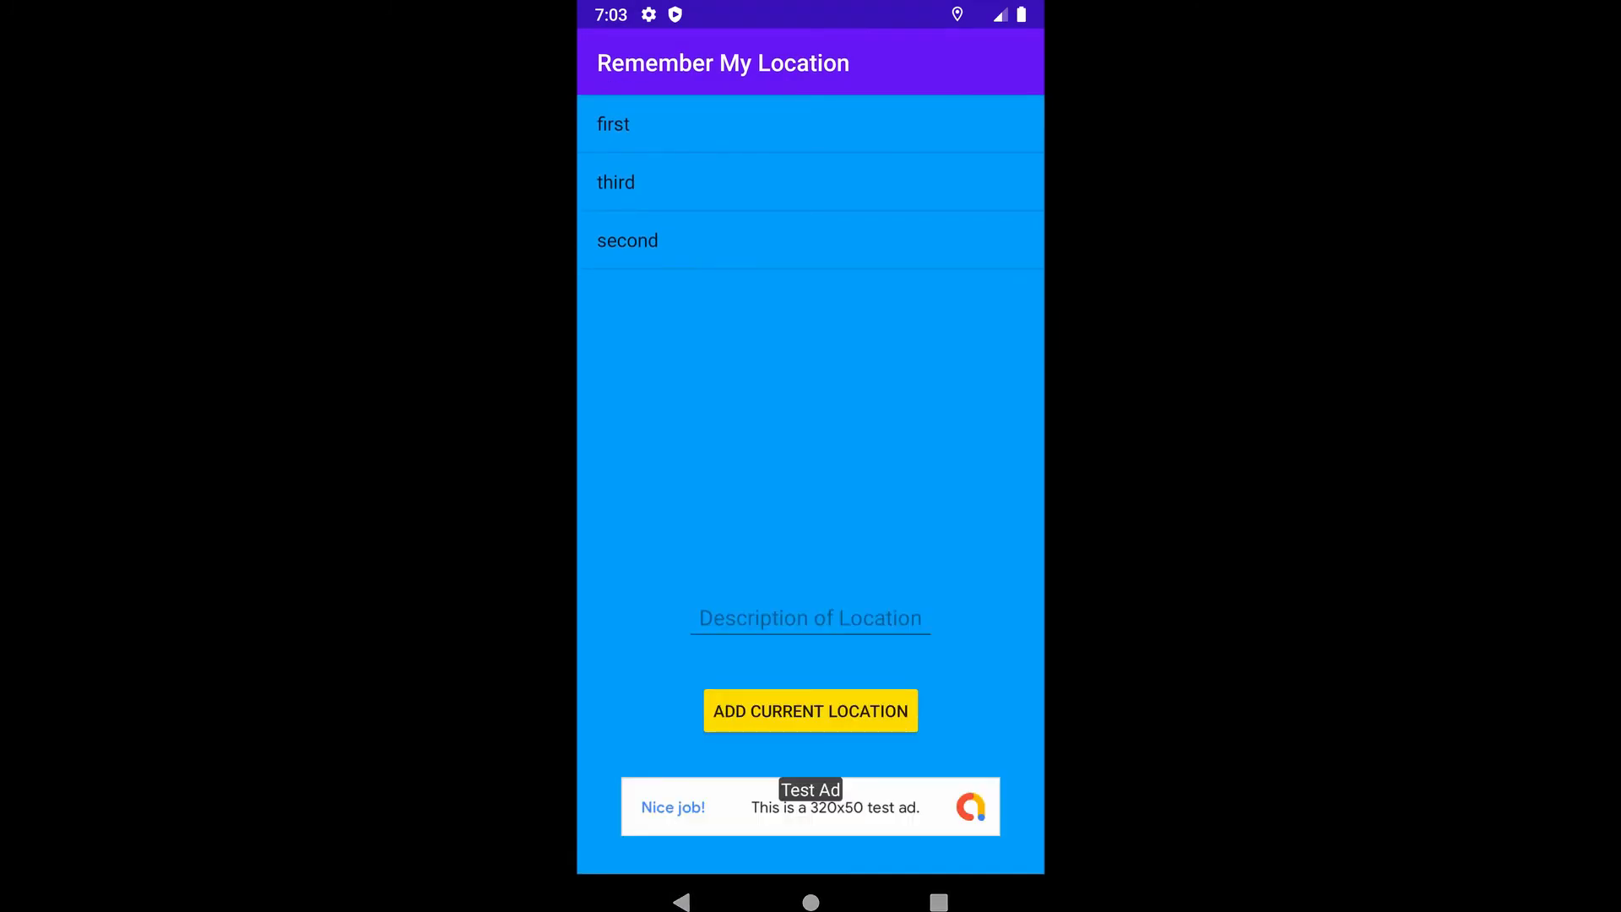
{"action": "left_click", "coordinate": [615, 182]}
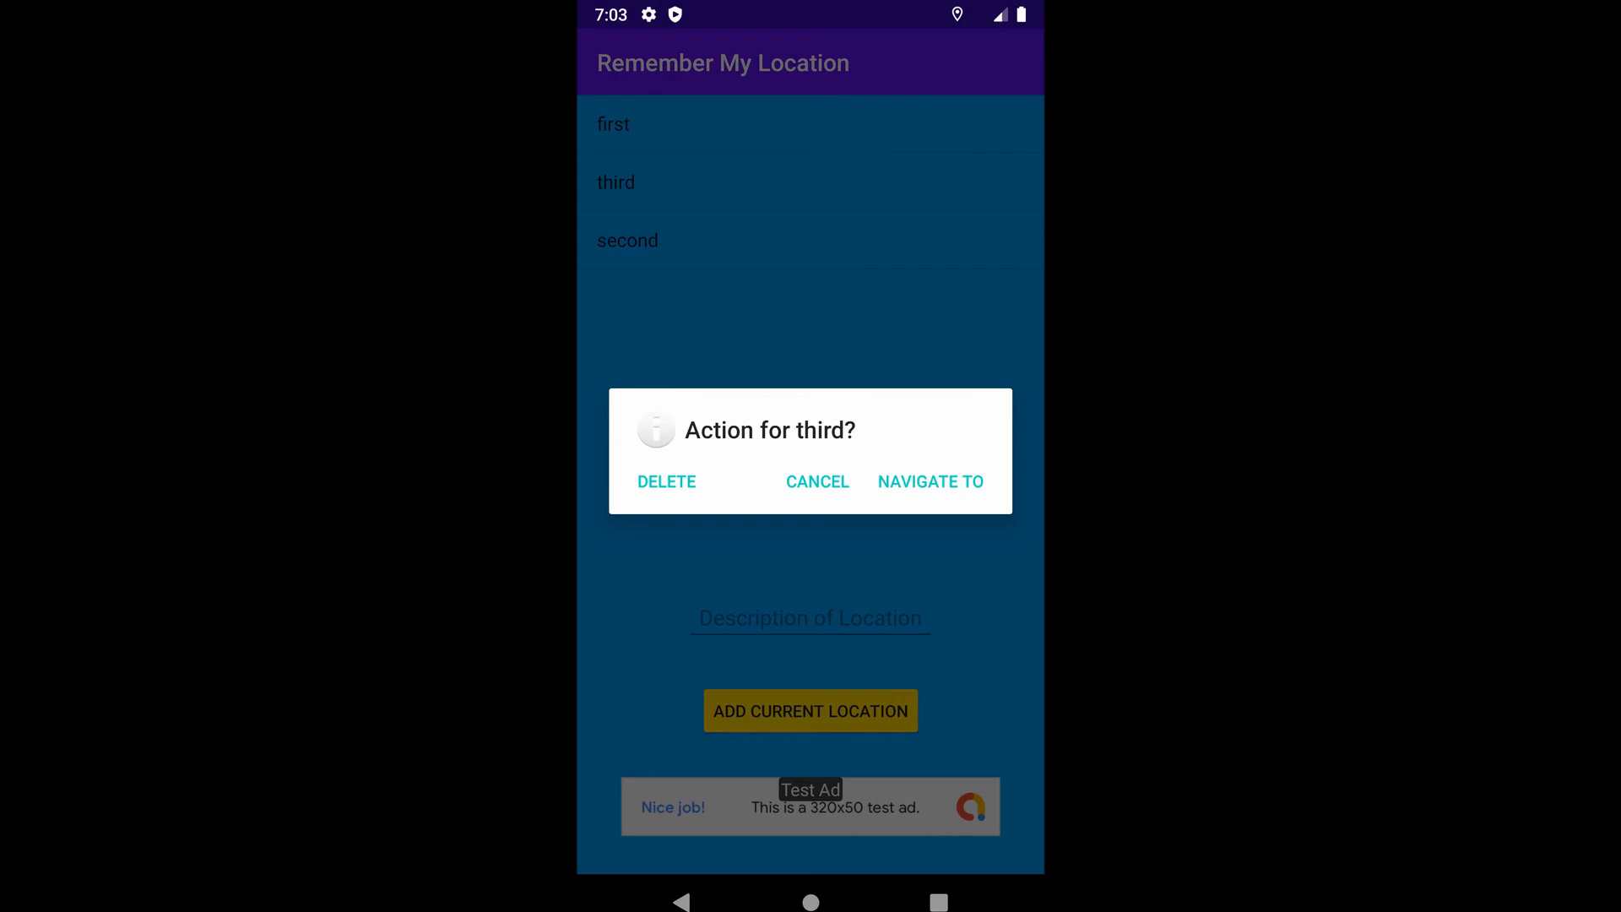
{"action": "left_click", "coordinate": [931, 482]}
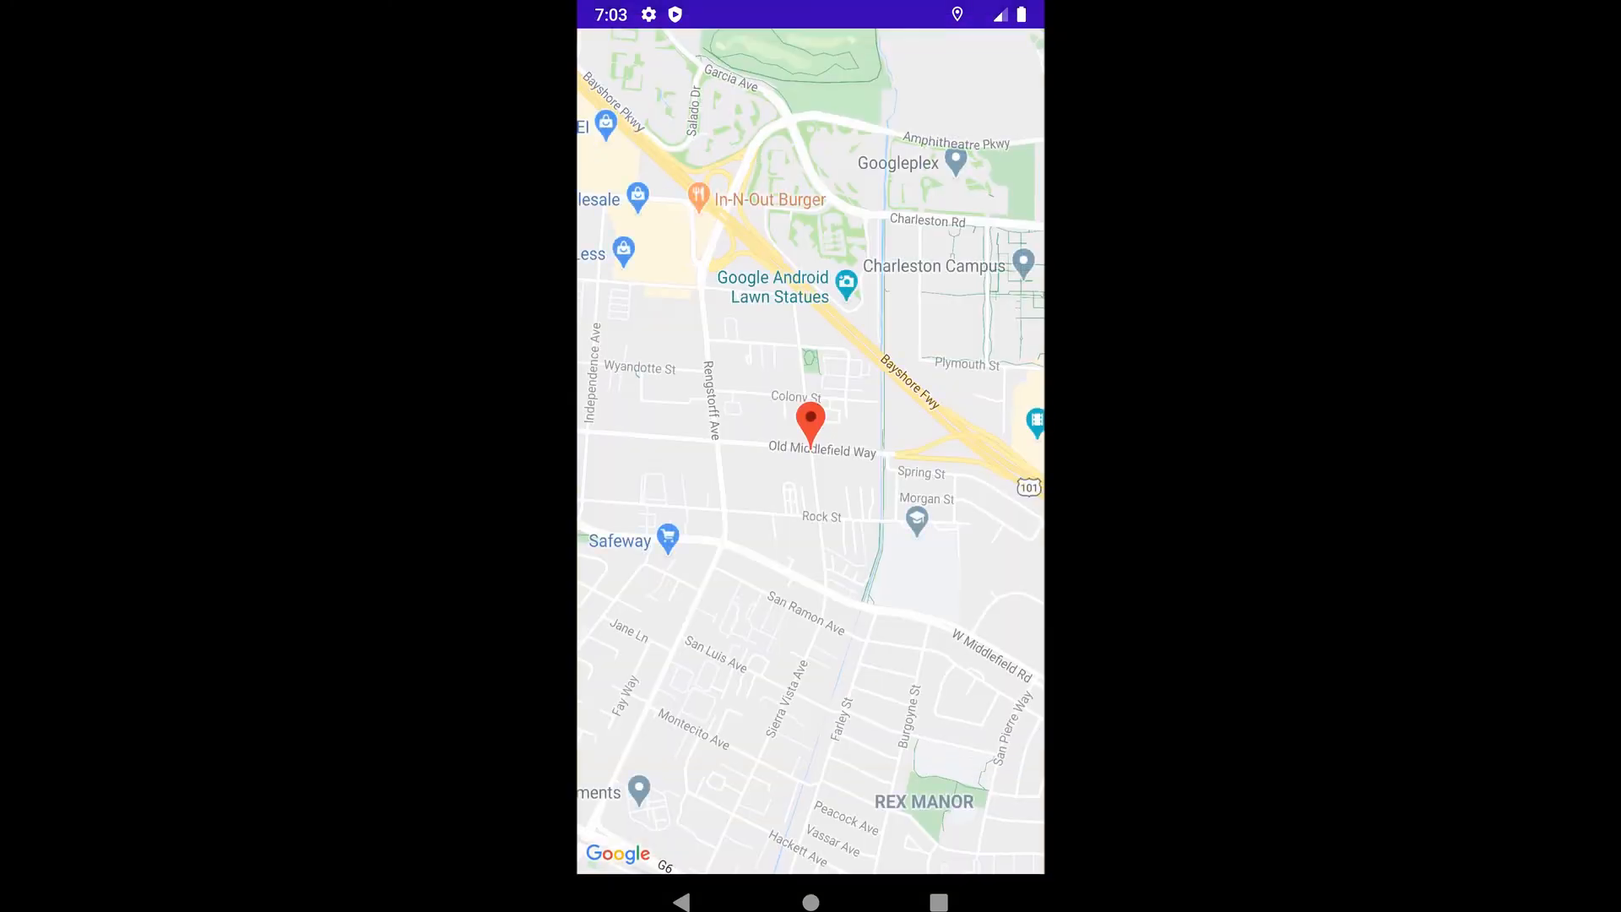